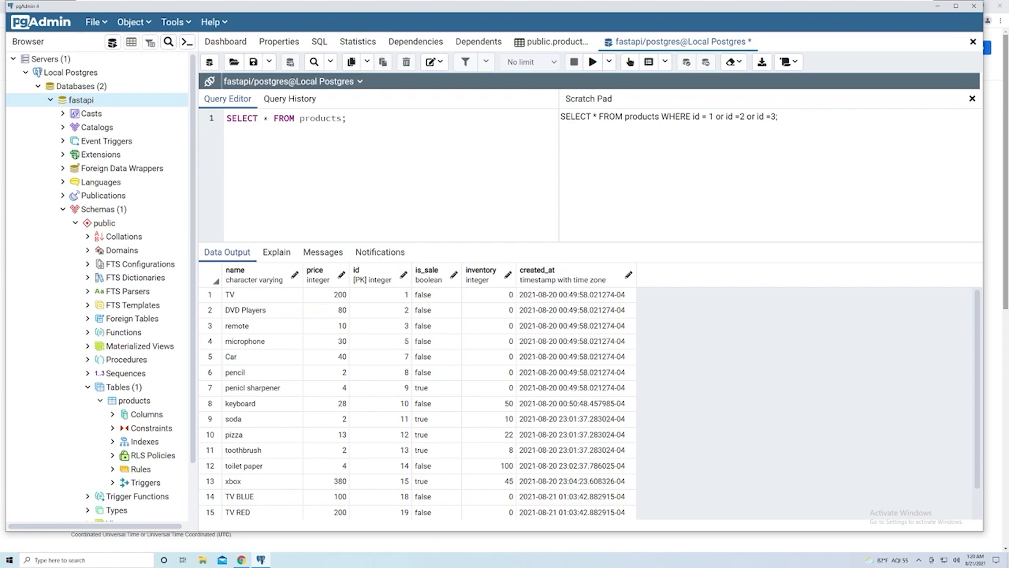
mouse_move(380, 162)
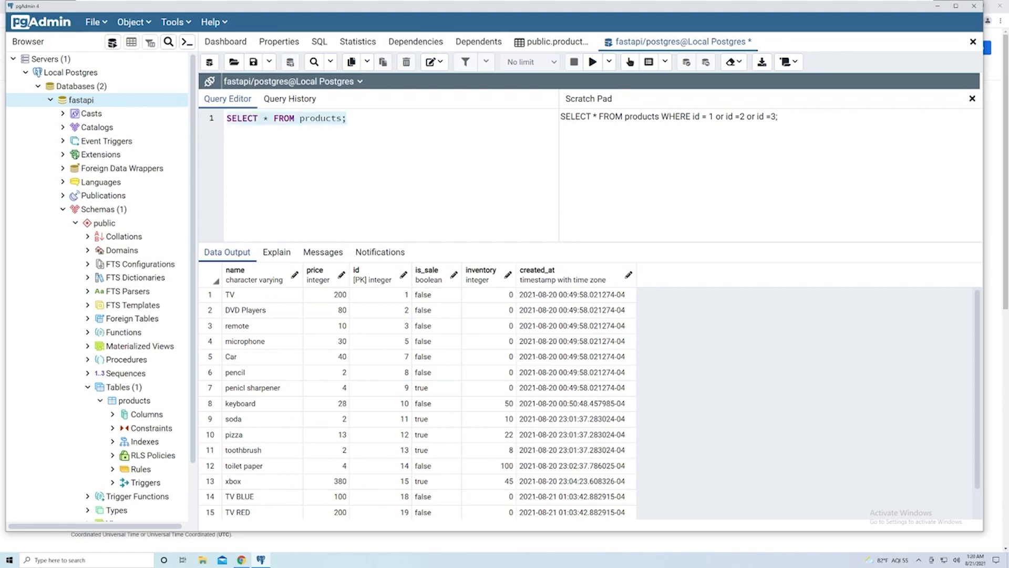
Run the products query with LIMIT 10, then LIMIT 5, returning rows TV through Car
click(591, 62)
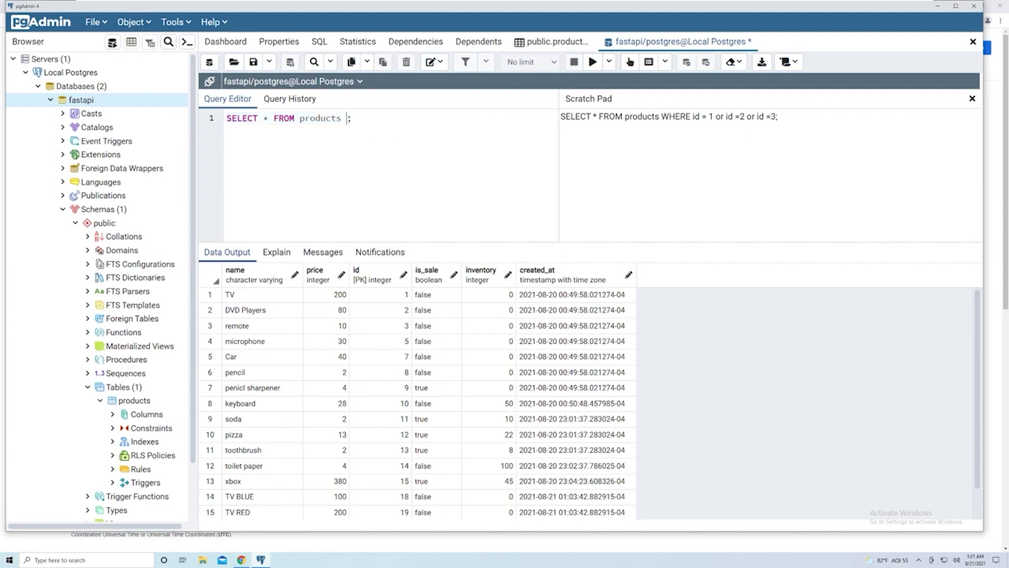
text(LIMIT)
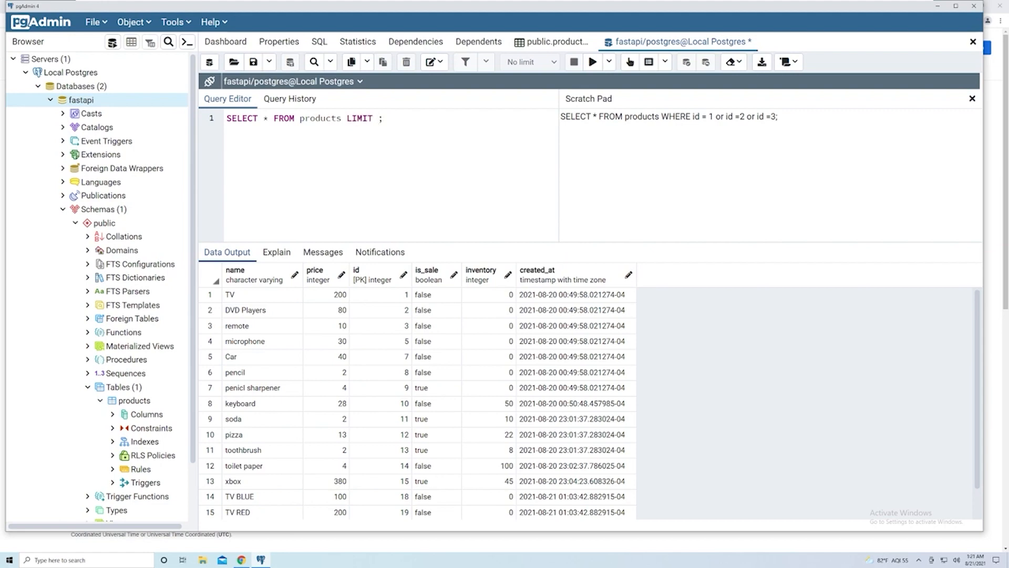
click(590, 62)
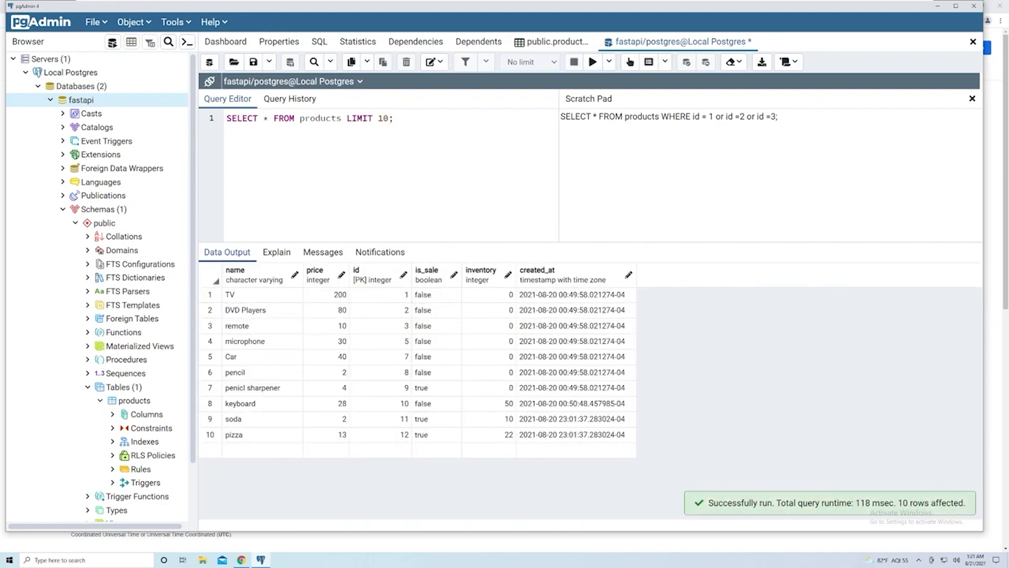
click(591, 62)
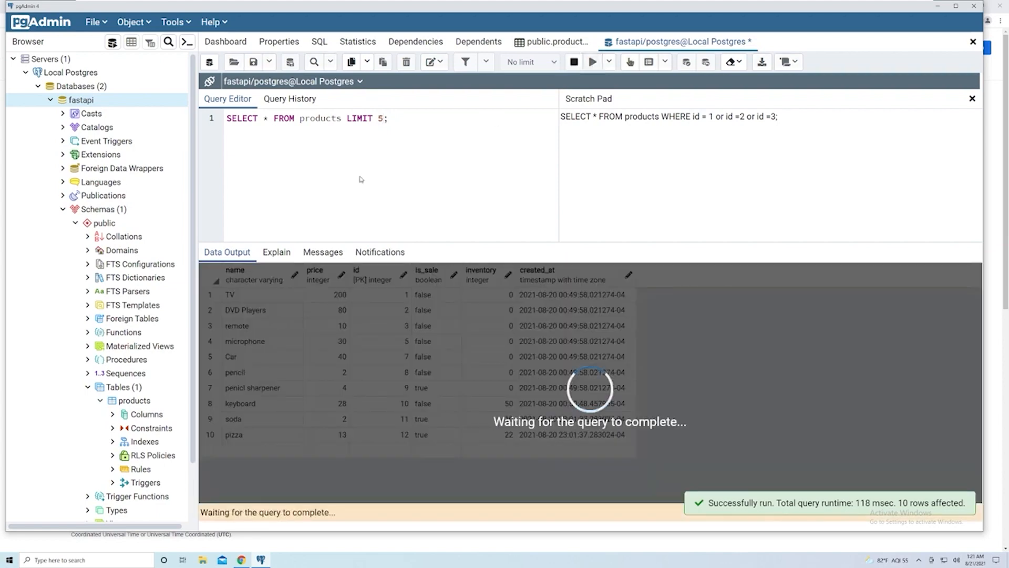
click(591, 62)
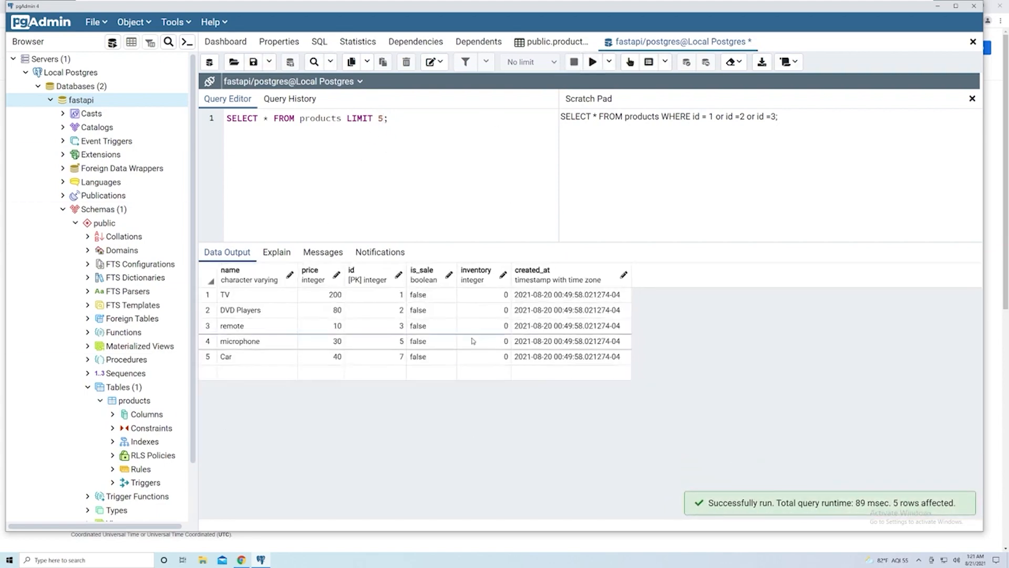
click(388, 118)
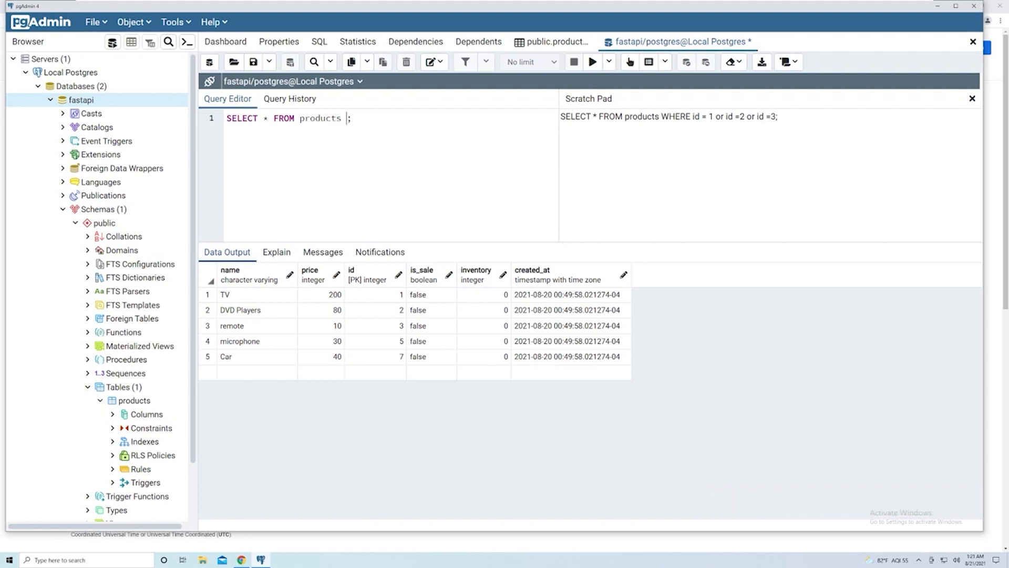
Filter the products query with WHERE price > 10 and run it
text(WHERE)
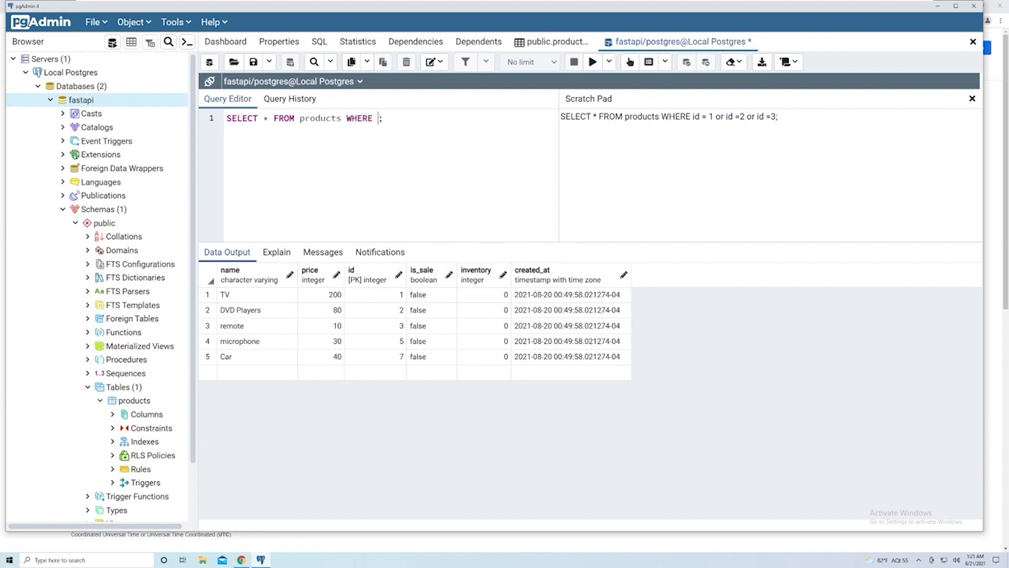
text(price >)
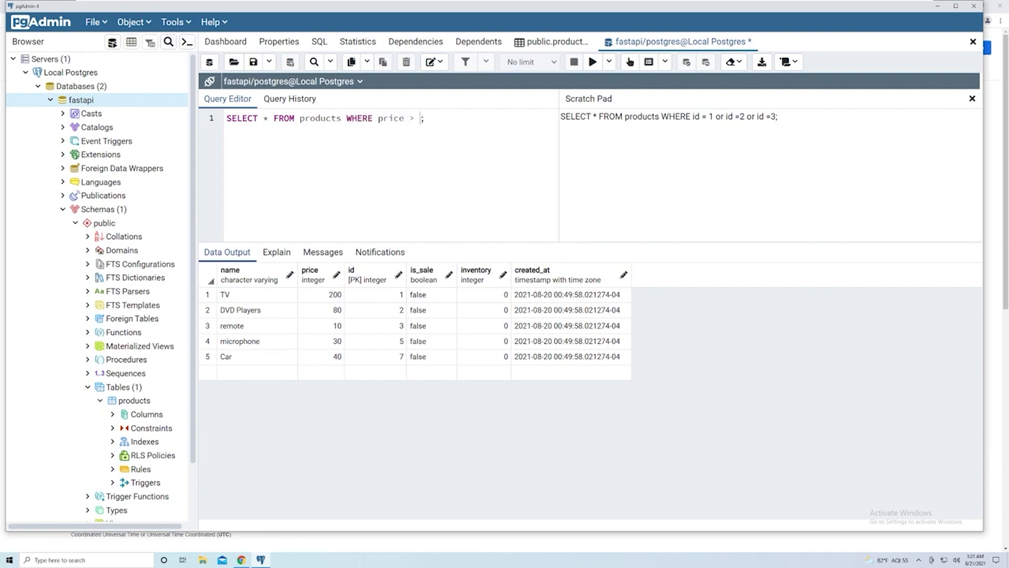
text(10)
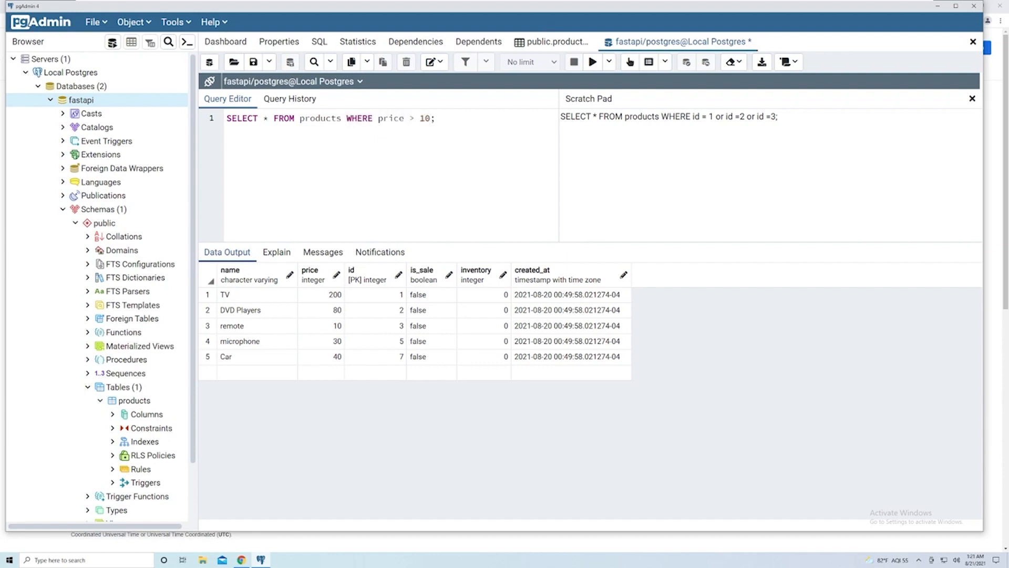
click(590, 62)
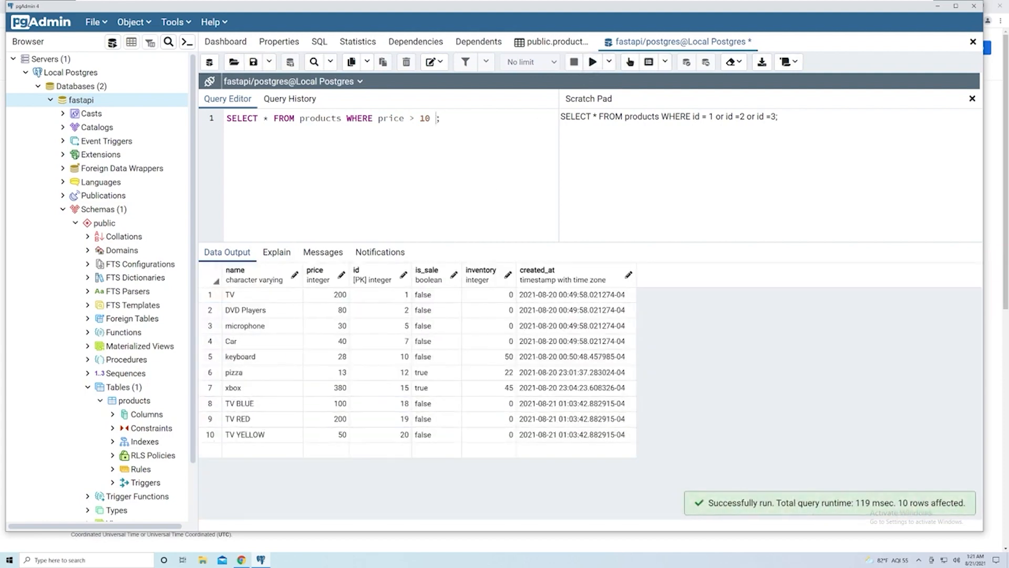
Add LIMIT 2 so only TV and DVD Players are returned
text(LIMIT)
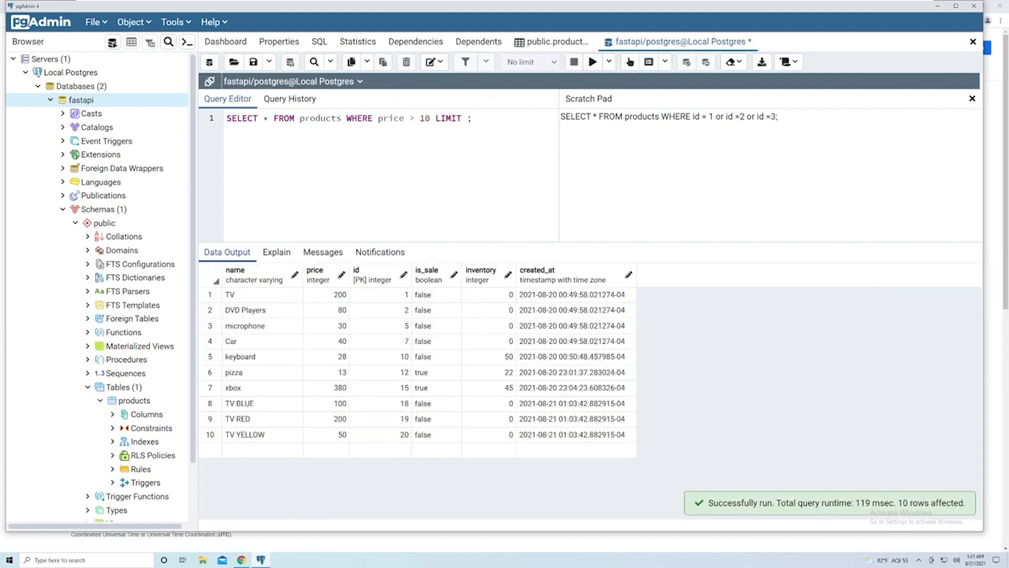
text(2)
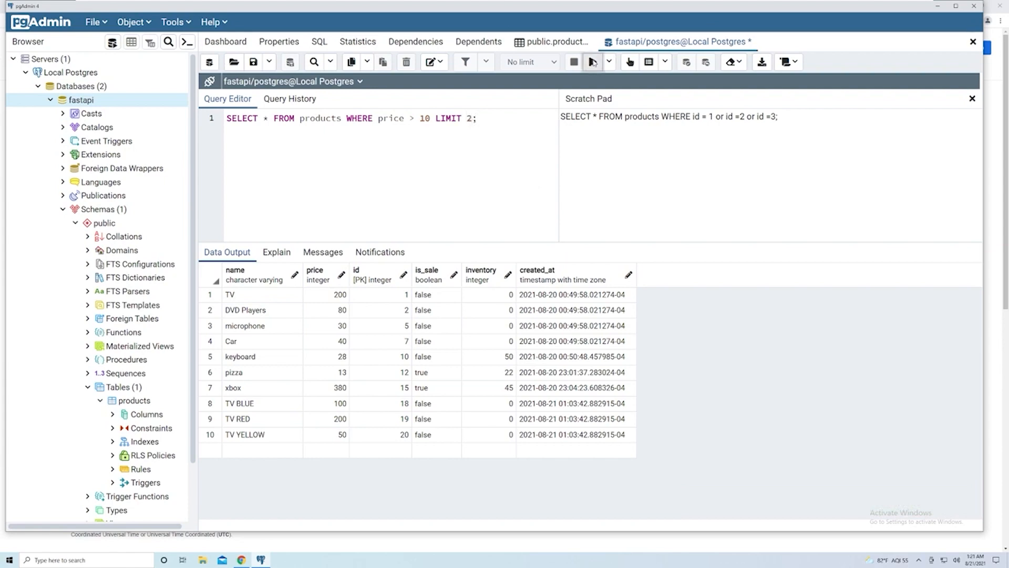
click(590, 62)
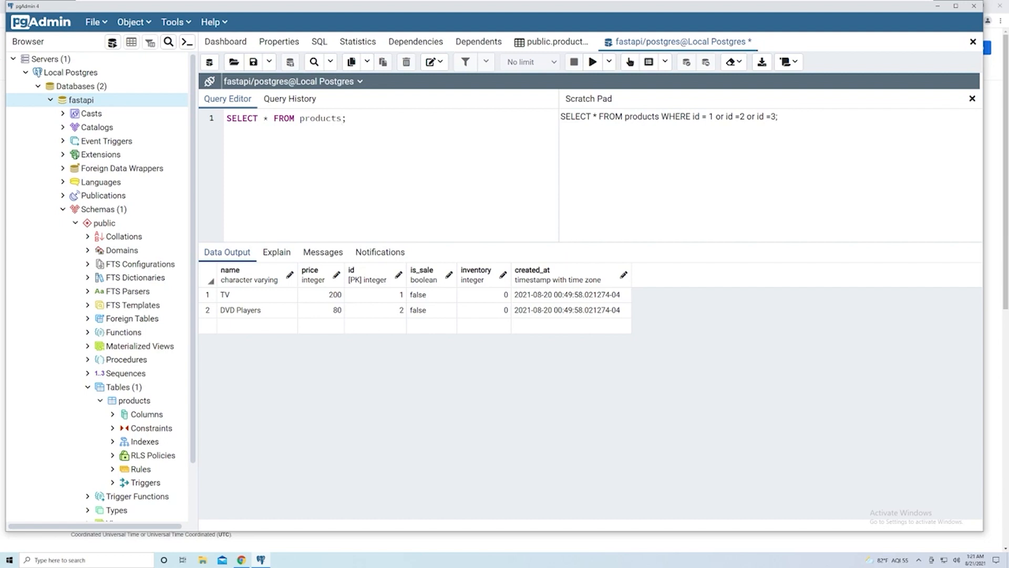
Order products by id with LIMIT 5, returning TV through Car
text(OR)
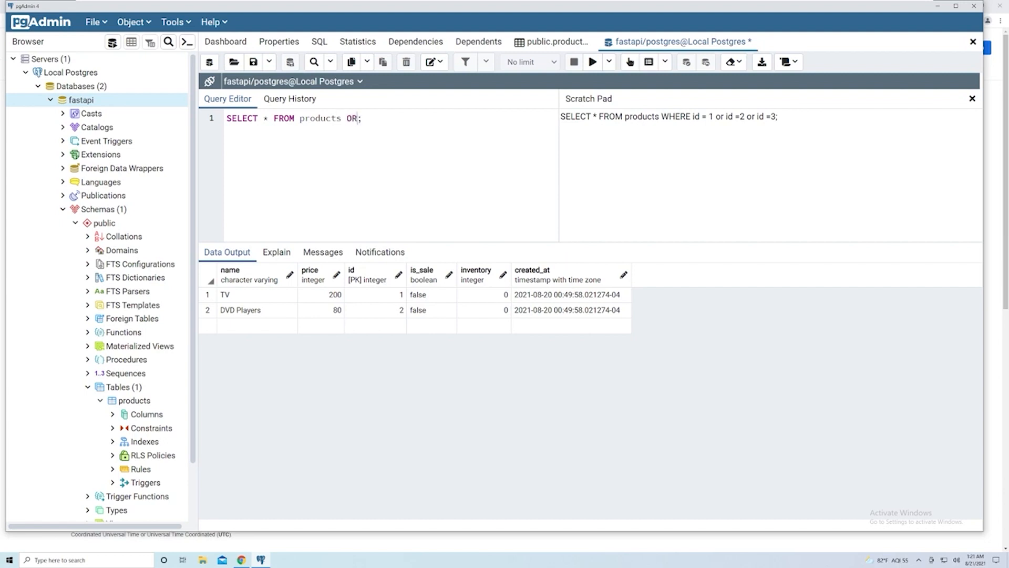
text(RDER BY id)
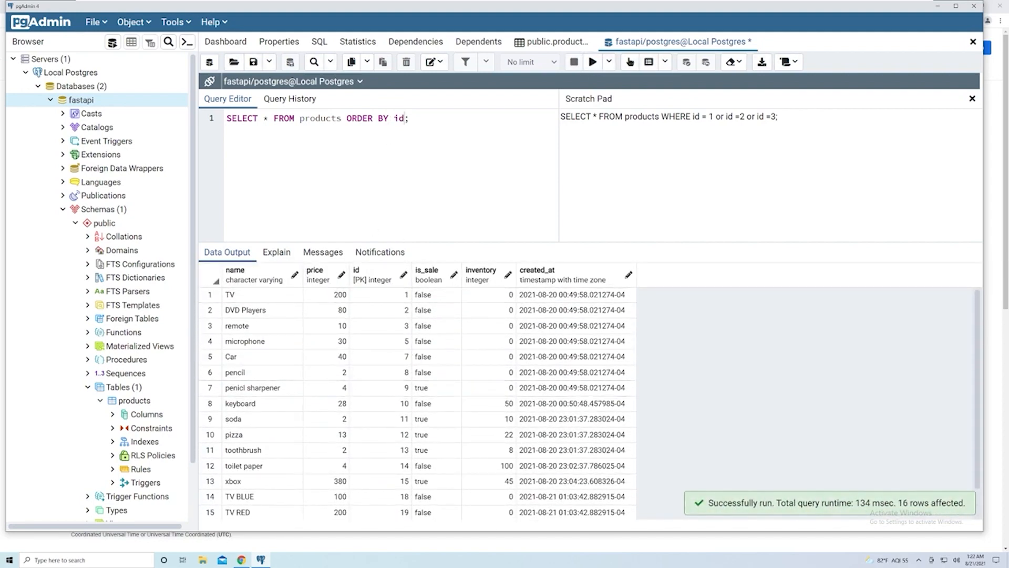
text(LIMIT)
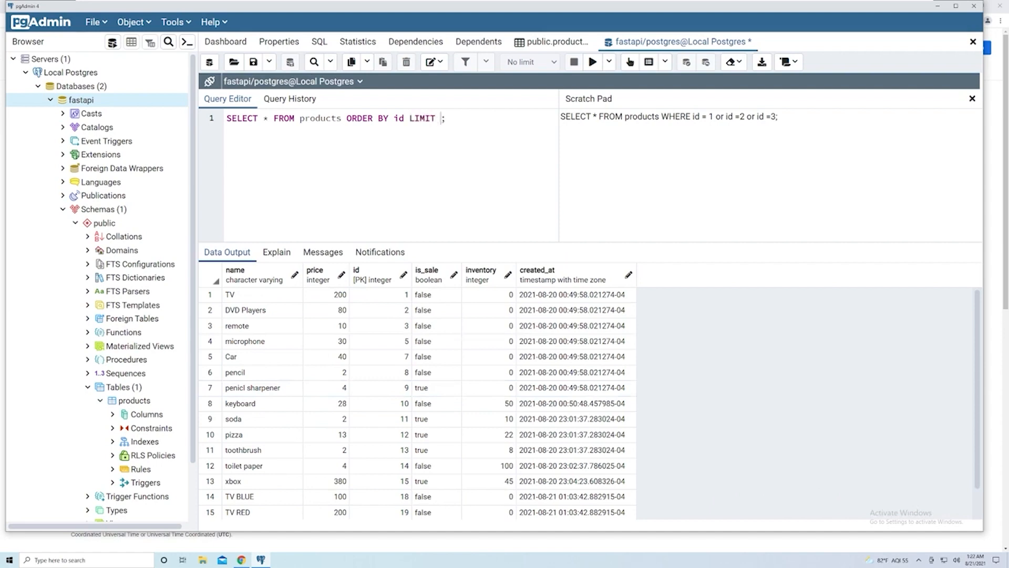
text(5)
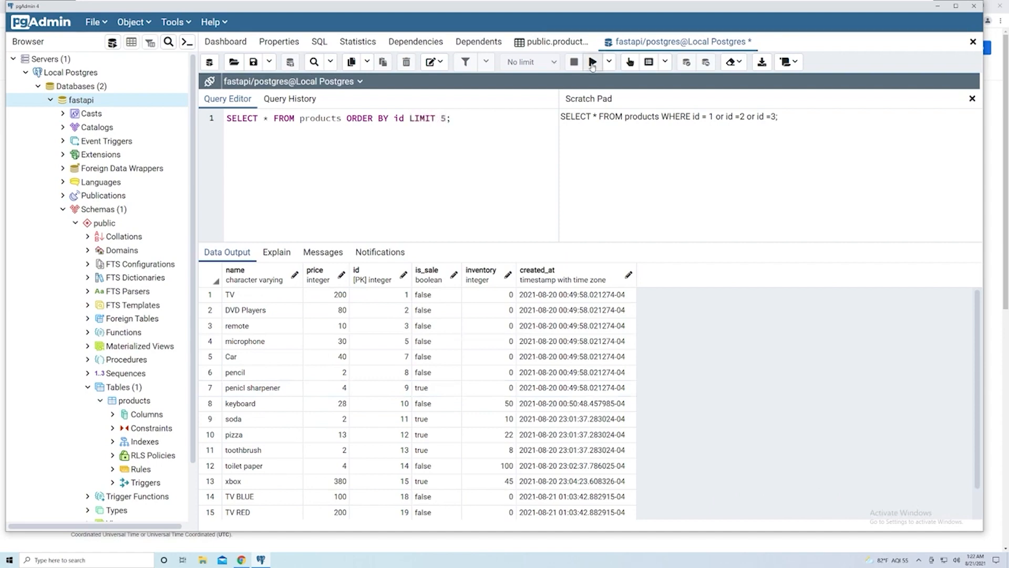
click(591, 62)
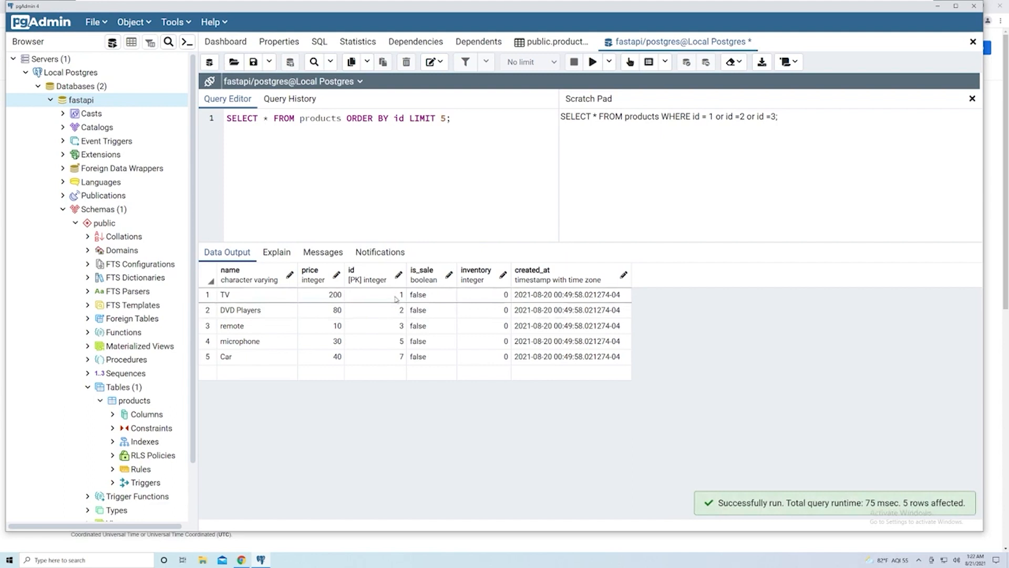
mouse_move(400, 346)
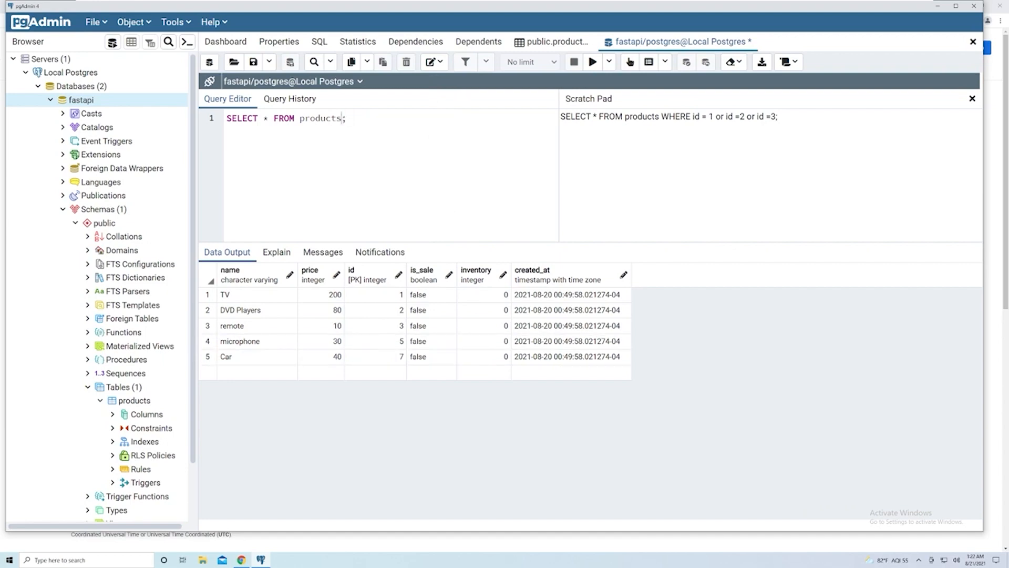
Run the plain query for all 16 rows, then rewrite it as ORDER BY id LIMIT 5 and rerun
click(591, 62)
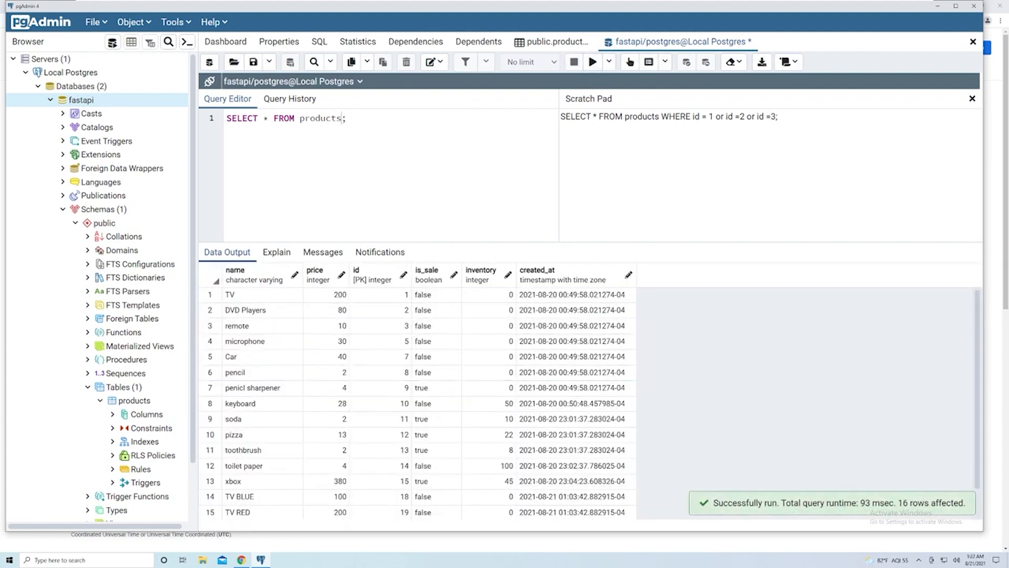
text(WHERE)
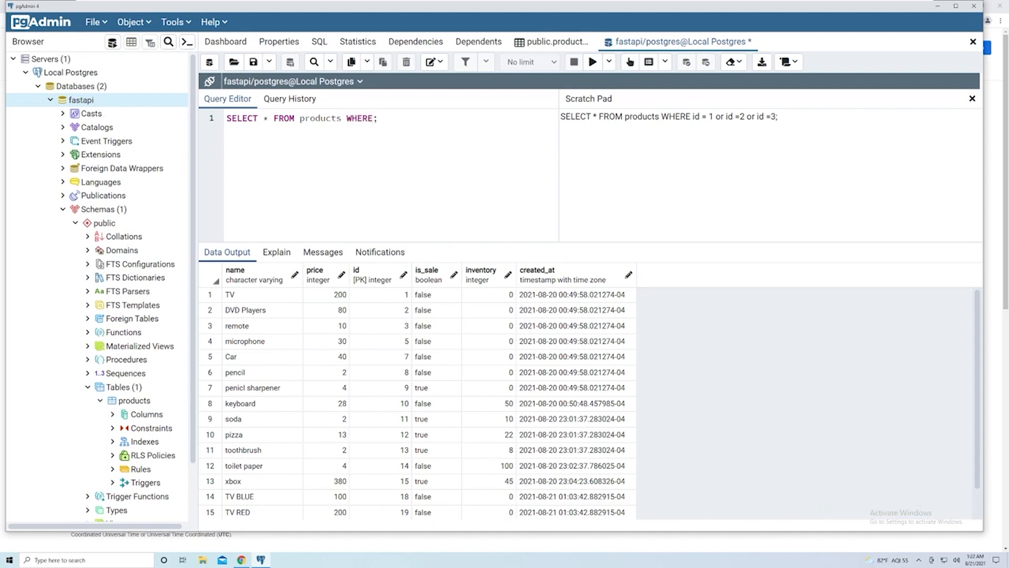
key(BackSpace)
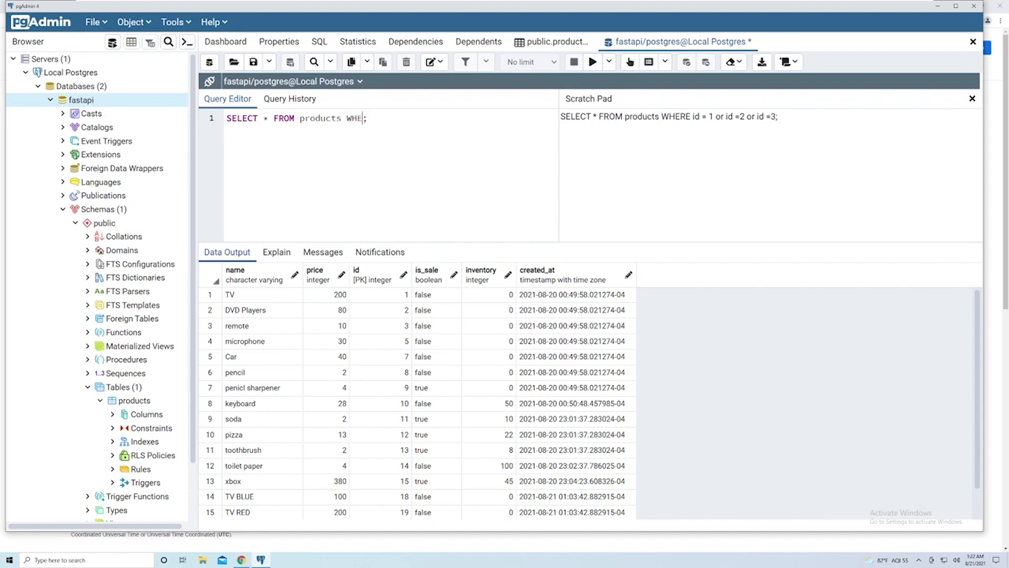
text(ORDER BY id)
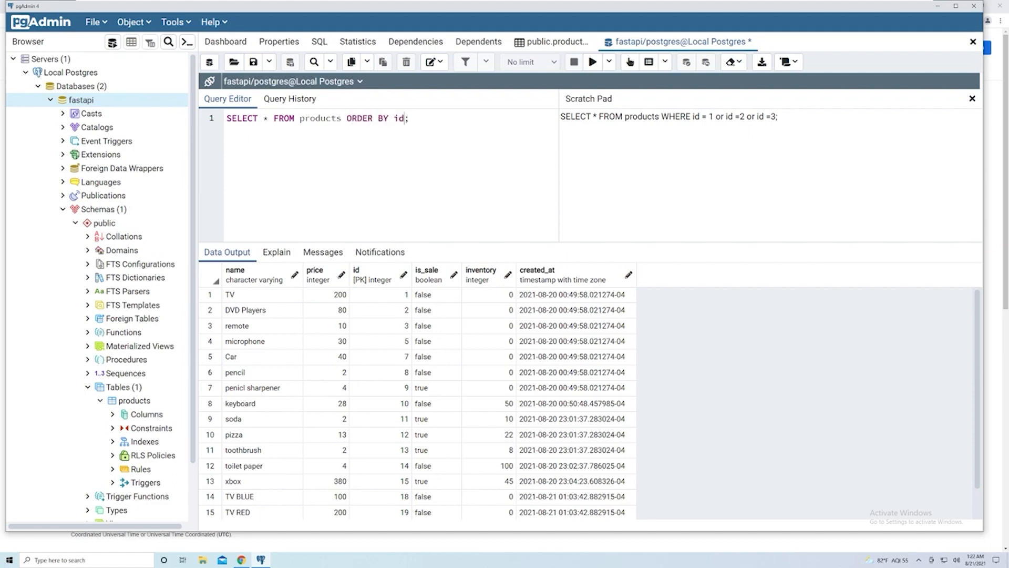
text(LIMIT 5)
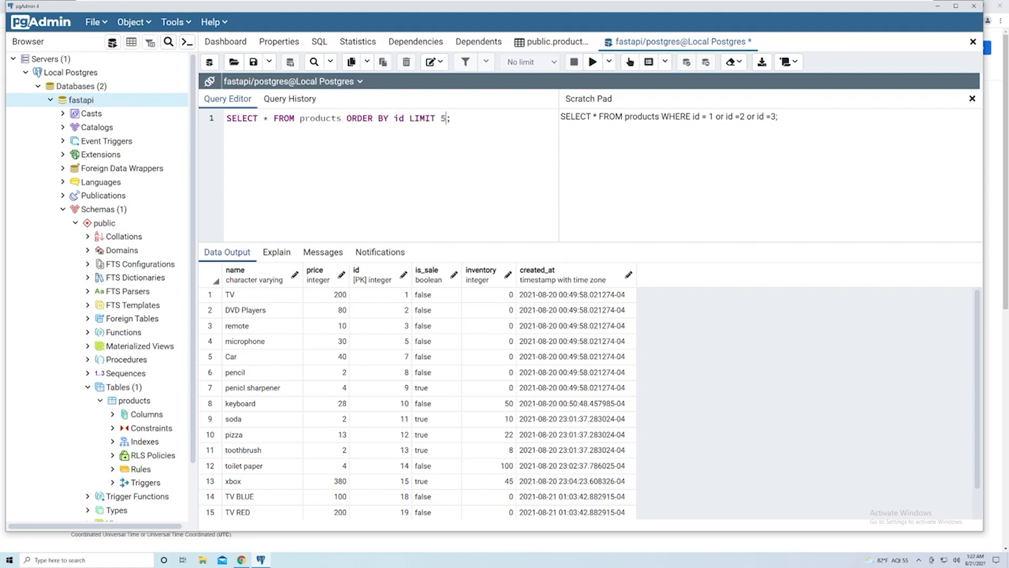
click(592, 62)
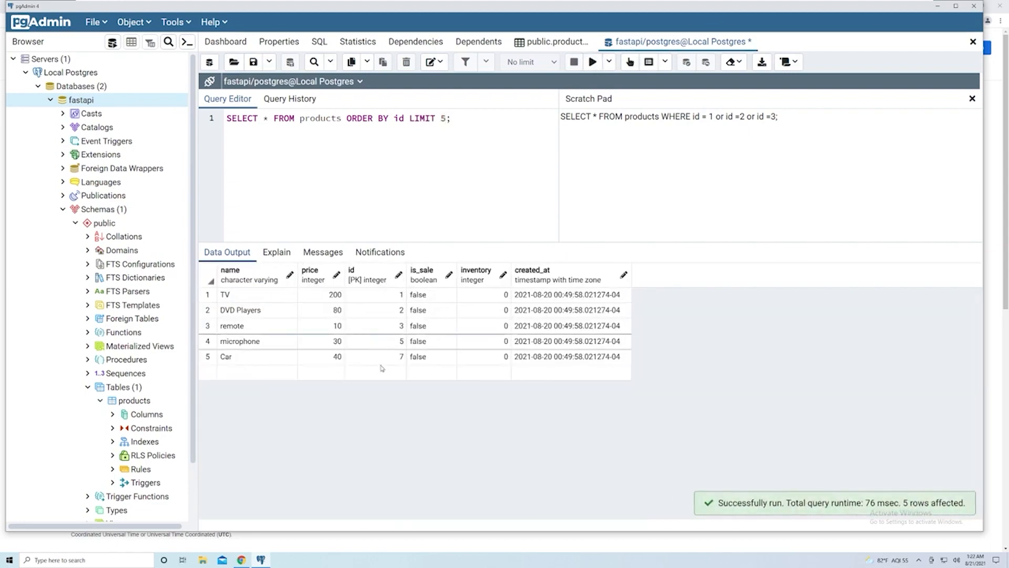
mouse_move(254, 268)
text( OFFSET 2)
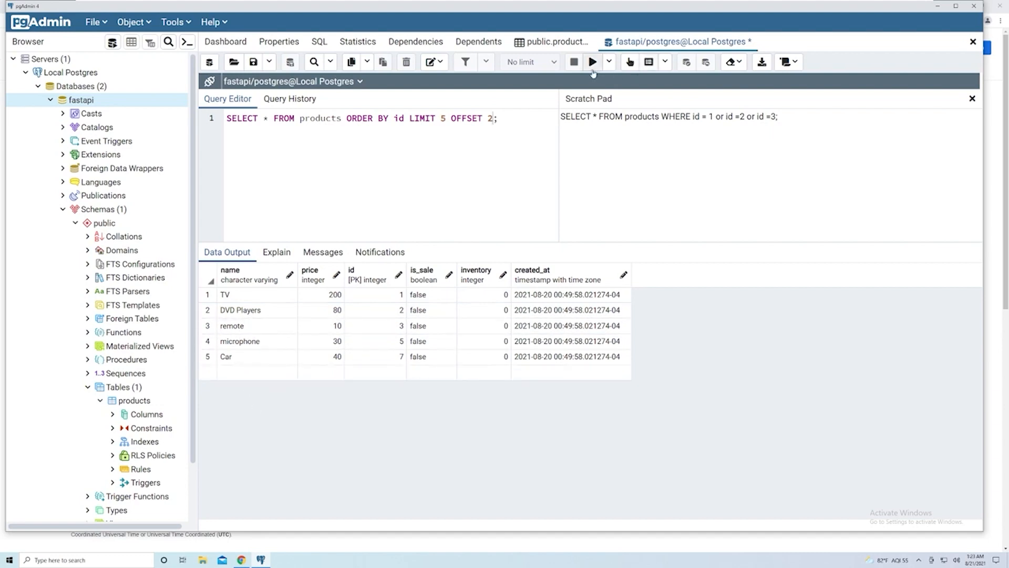
Run the query with OFFSET 2, then OFFSET 5, returning pencil through pizza
click(592, 62)
text(5)
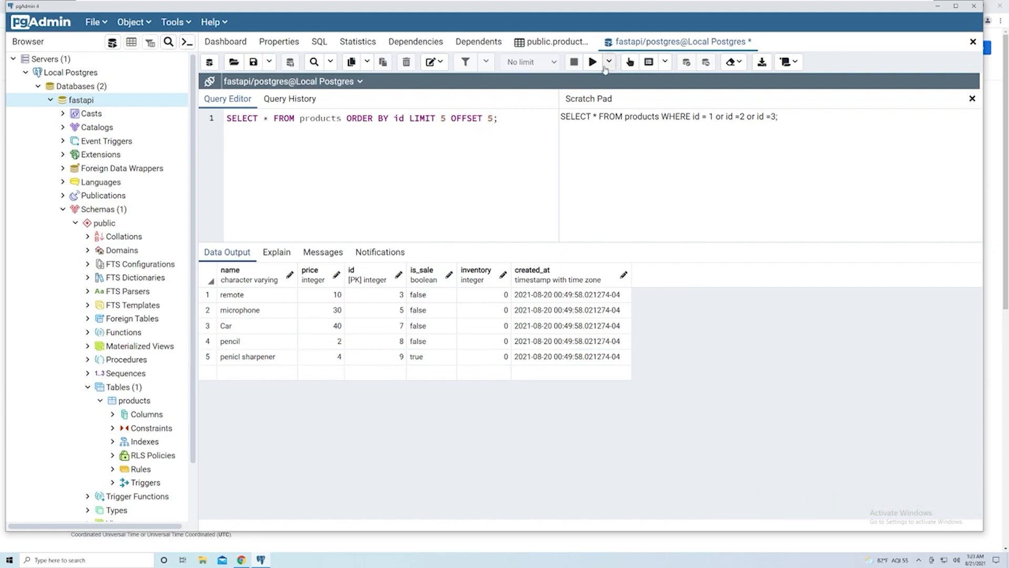
click(591, 62)
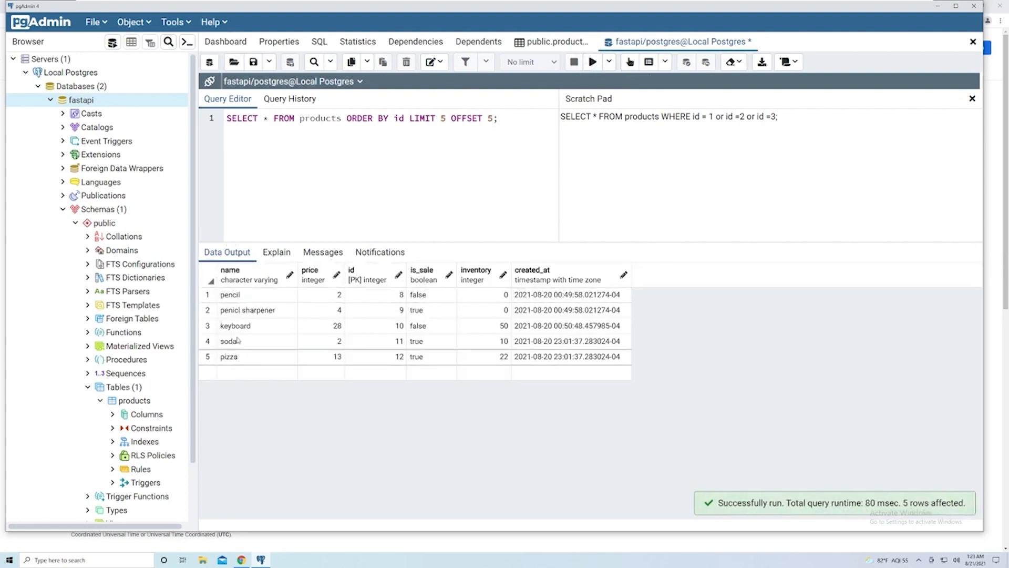